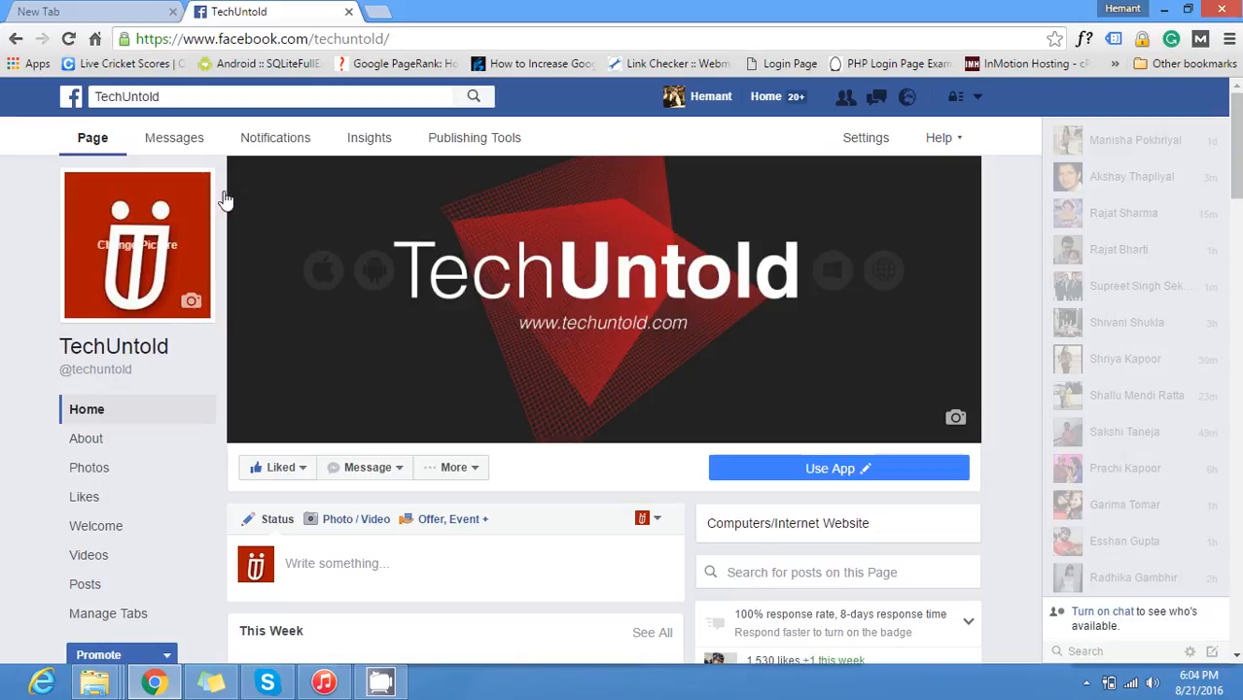
mouse_move(700, 357)
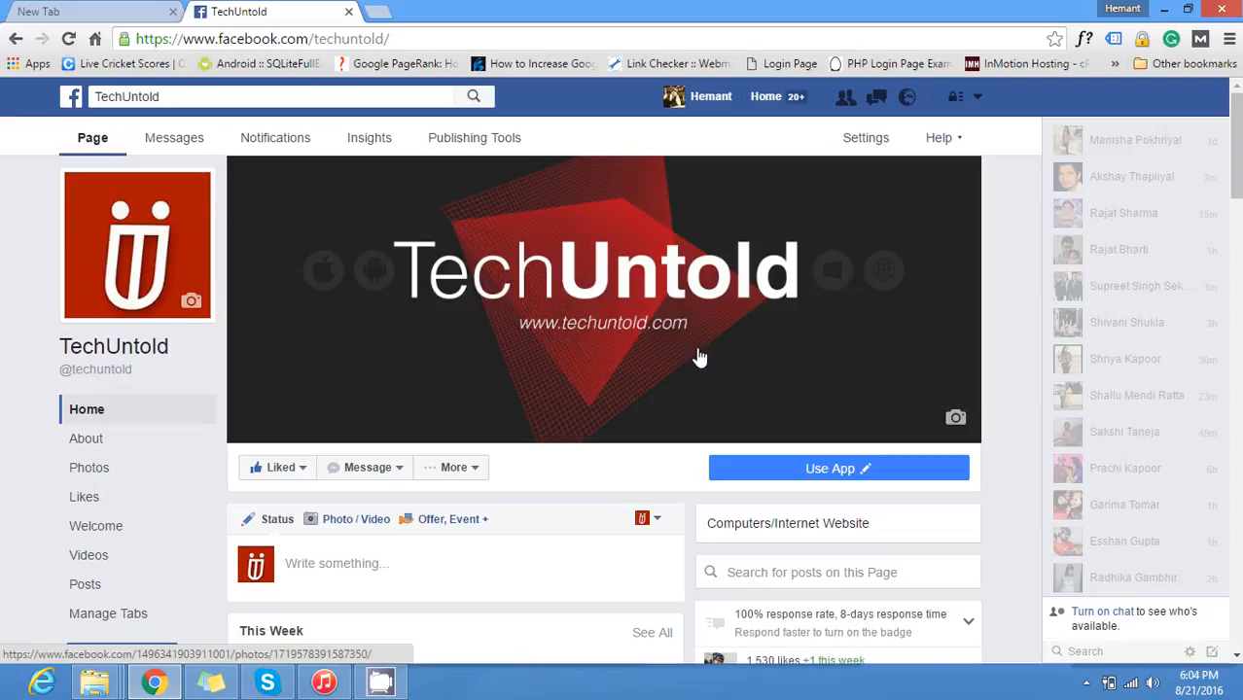
mouse_move(49, 224)
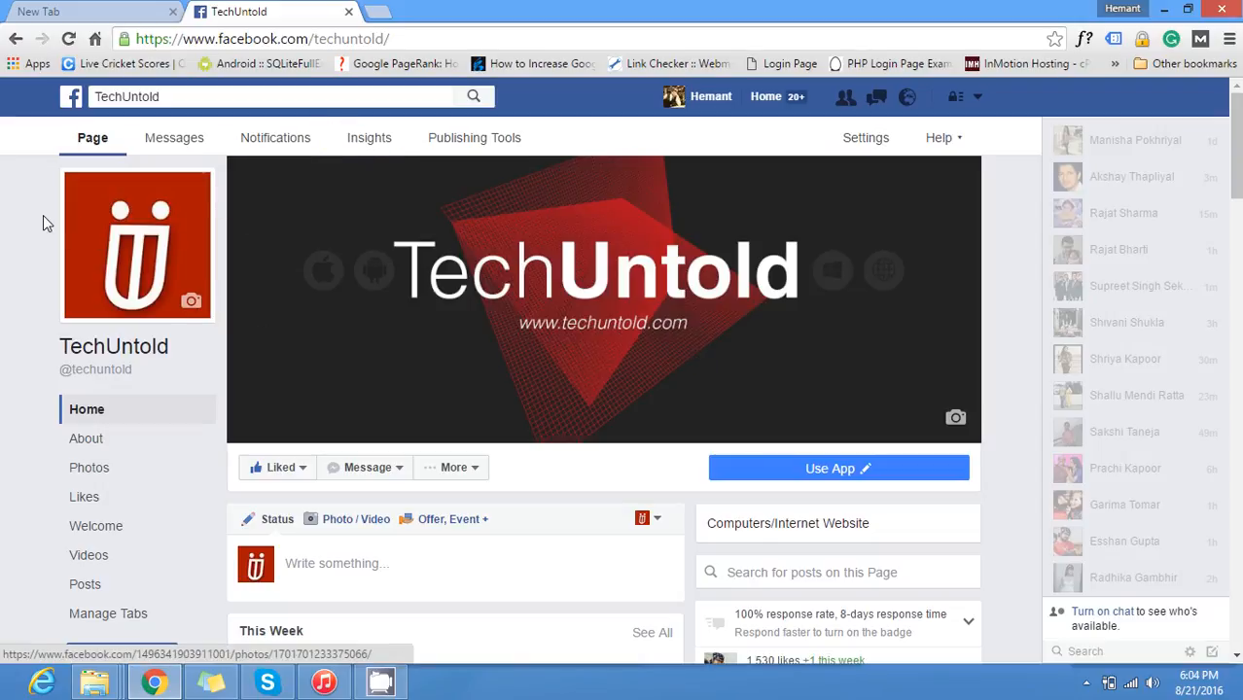
mouse_move(698, 107)
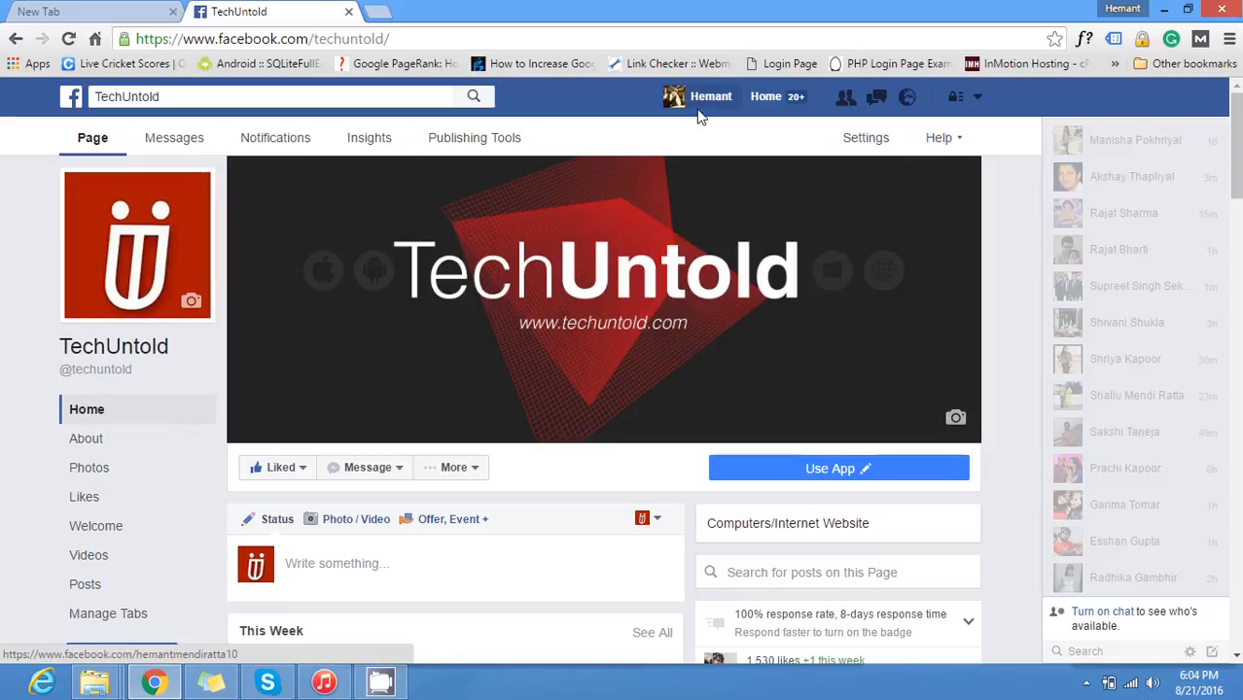
- Open your personal profile timeline from the TechUntold page
left_click(711, 97)
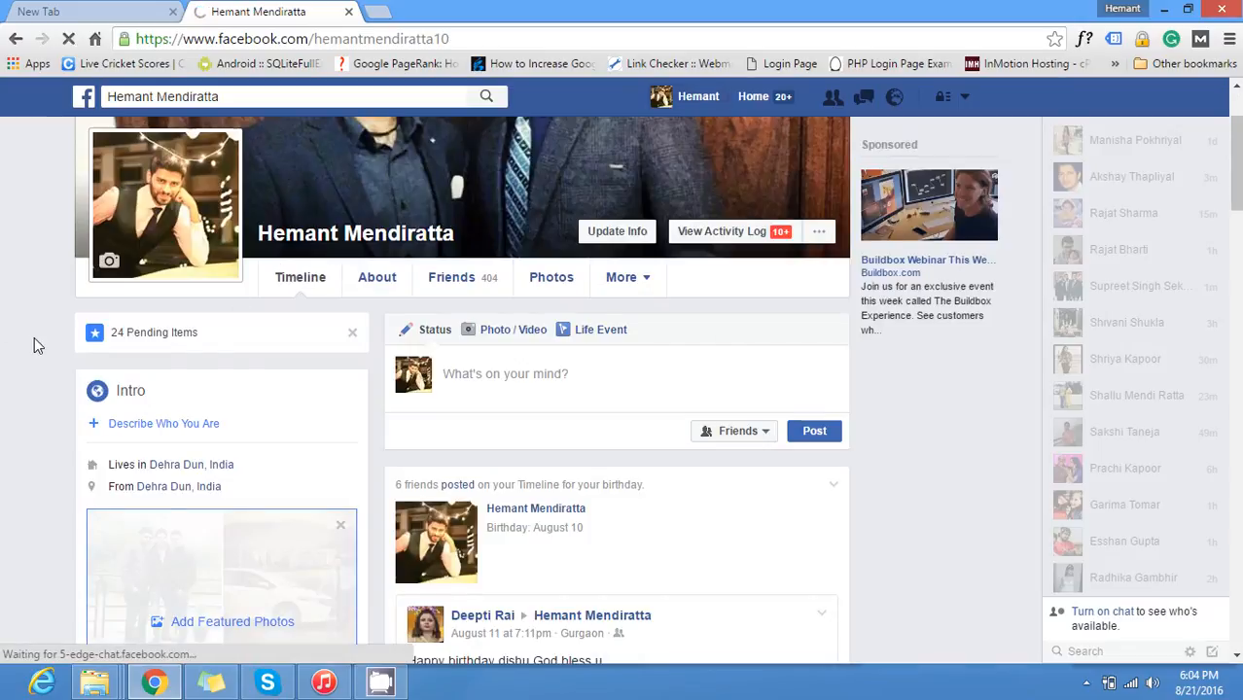
right_click(36, 345)
type("profile_id=")
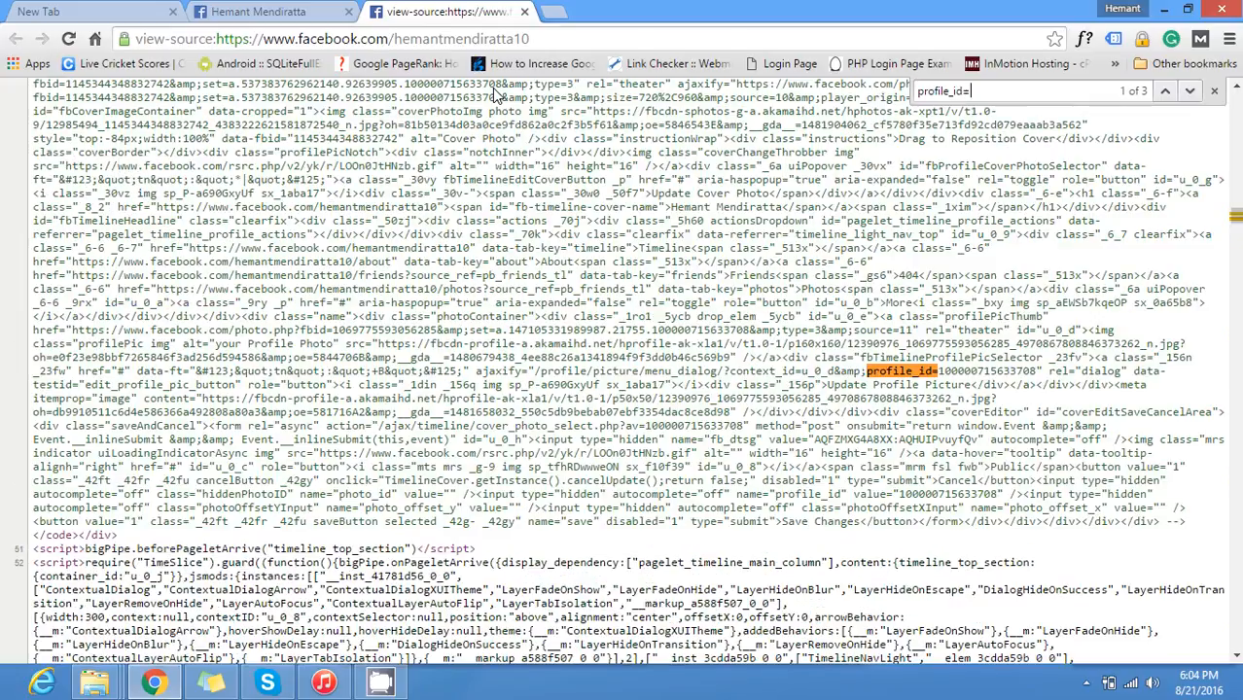
right_click(574, 212)
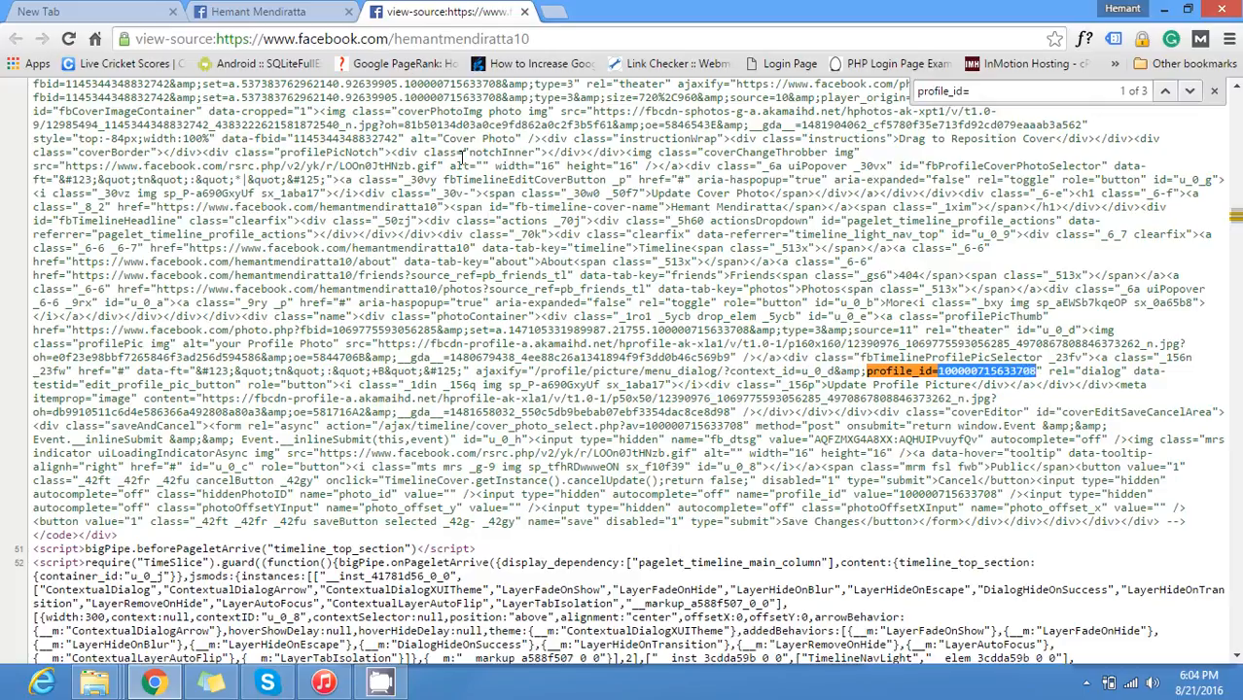
- Close the view-source tab, return to the profile, and select the search box
left_click(258, 10)
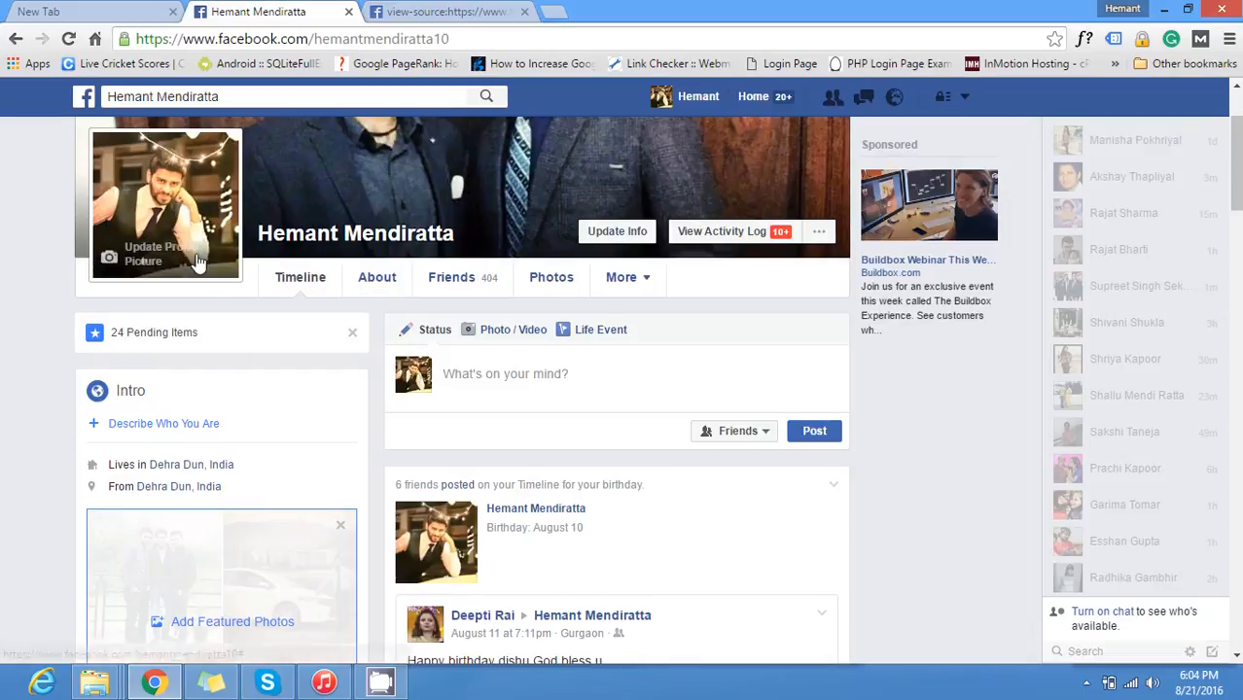
left_click(445, 11)
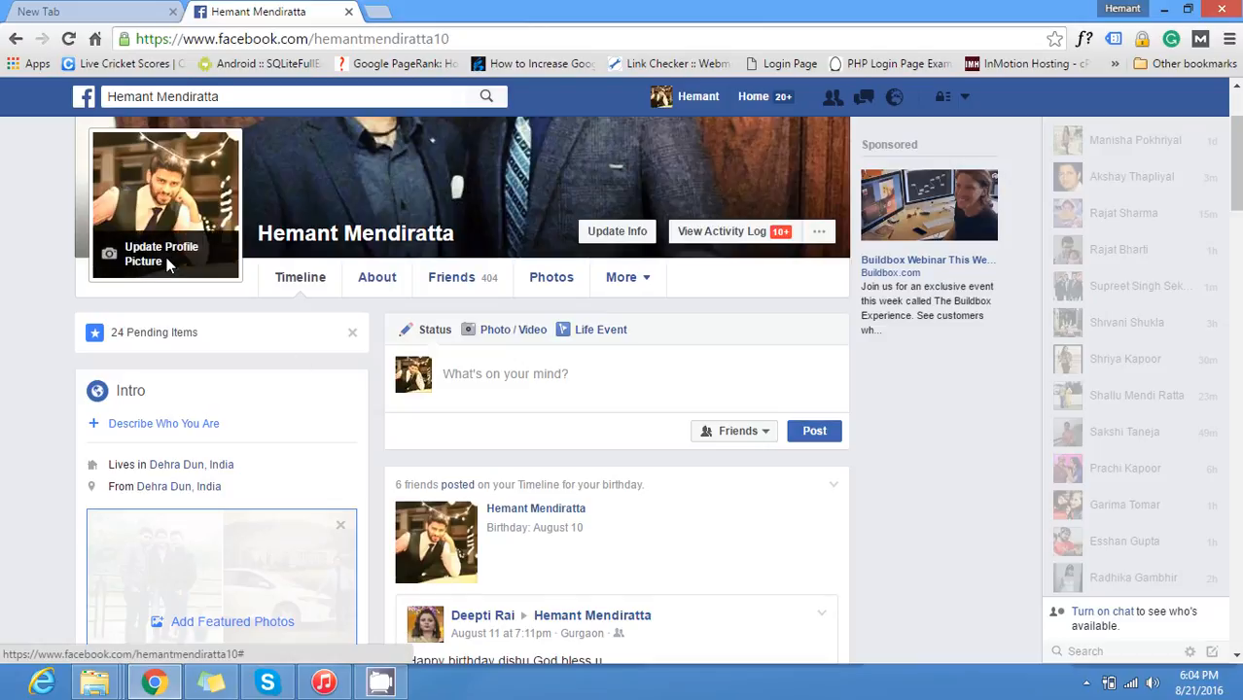
mouse_move(53, 242)
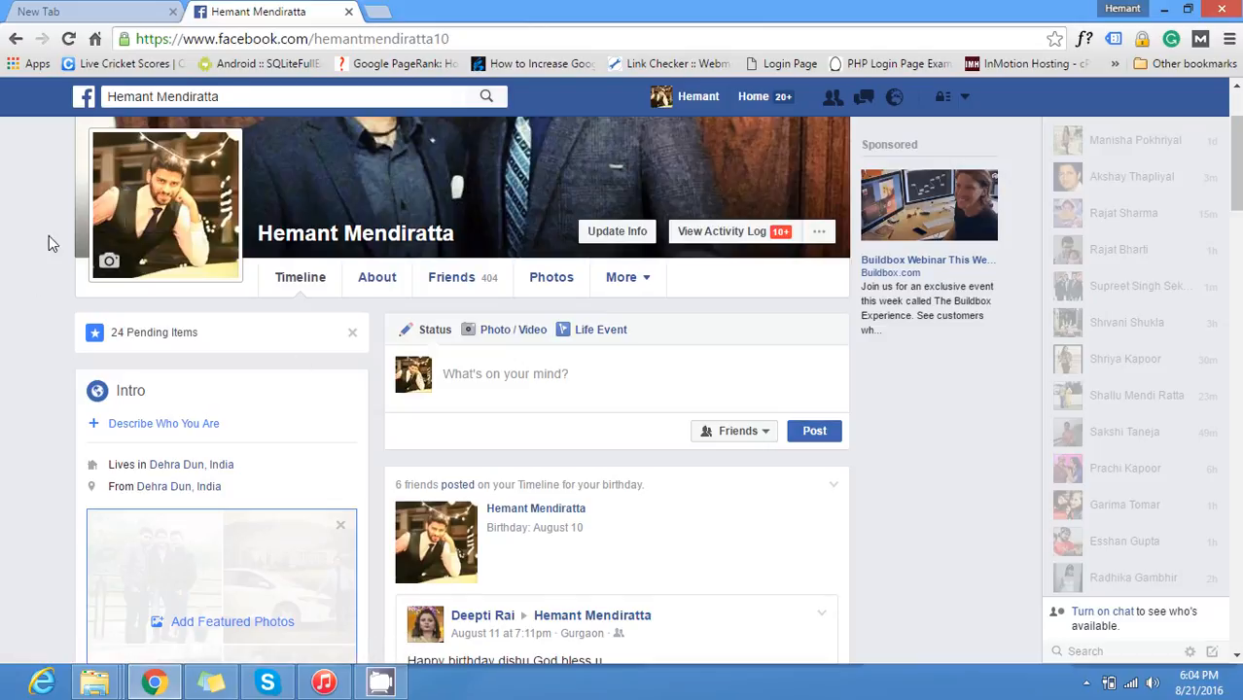
left_click(283, 97)
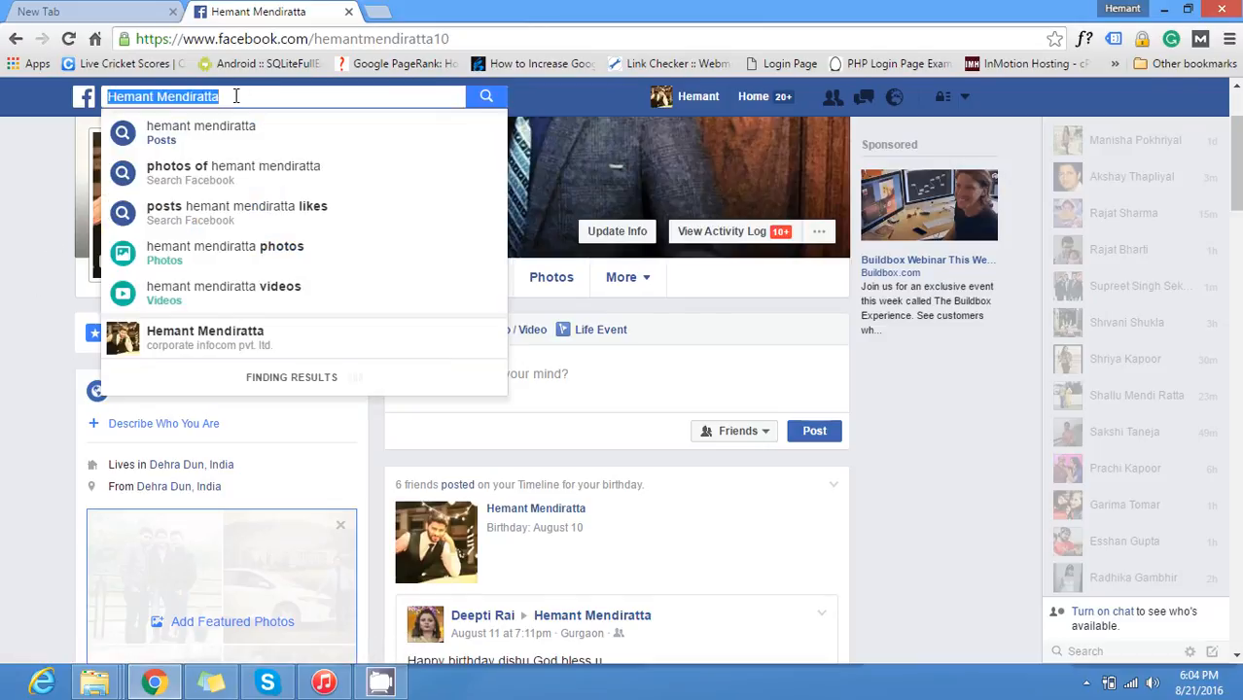
- Search 'techuntold' and open the TechUntold page from the suggestions
type("techuntold")
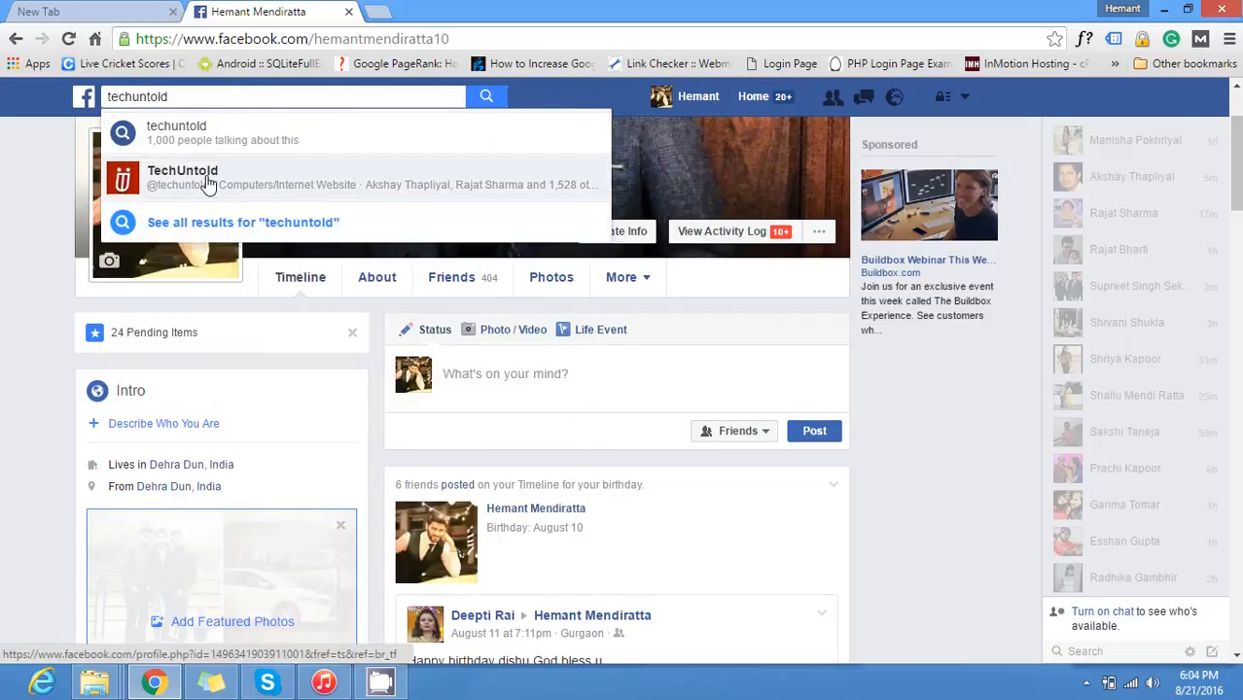
left_click(182, 177)
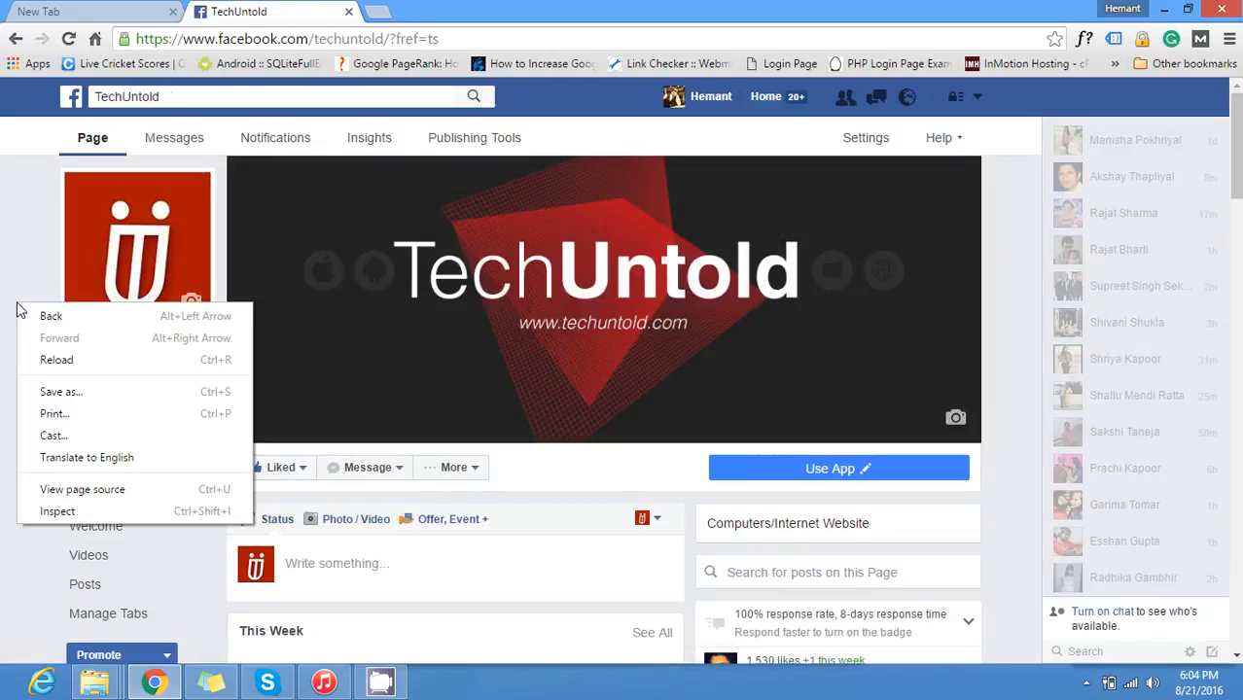
mouse_move(82, 490)
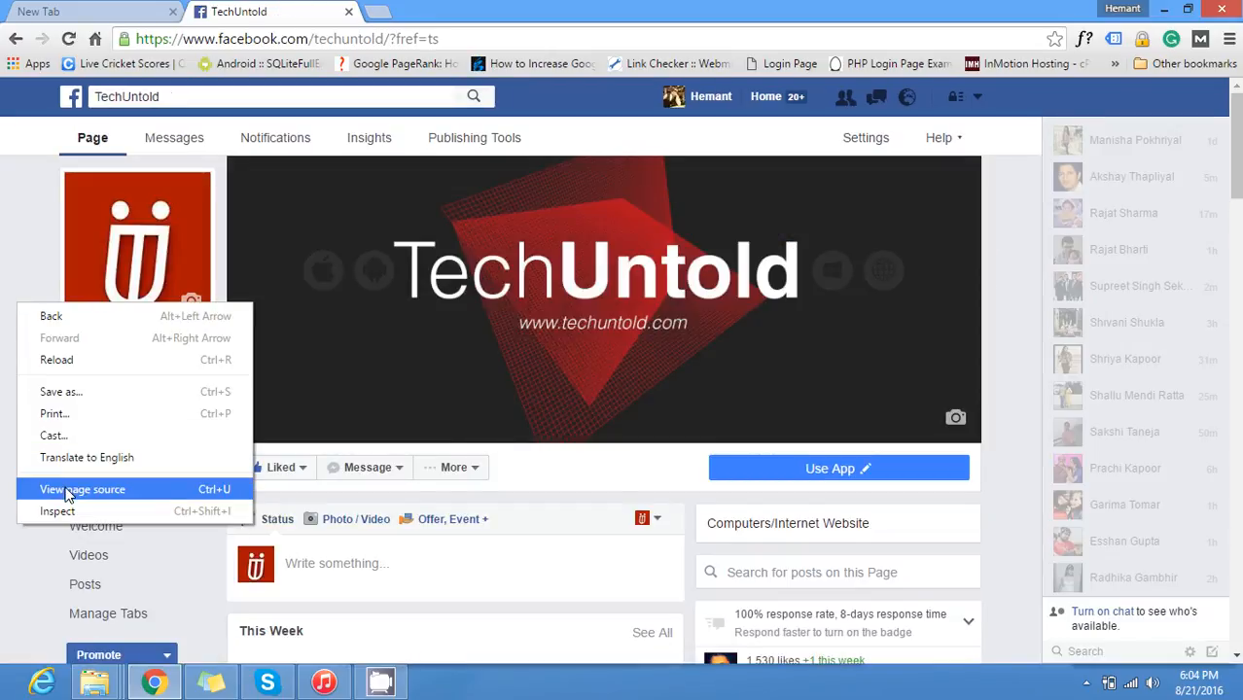
left_click(82, 489)
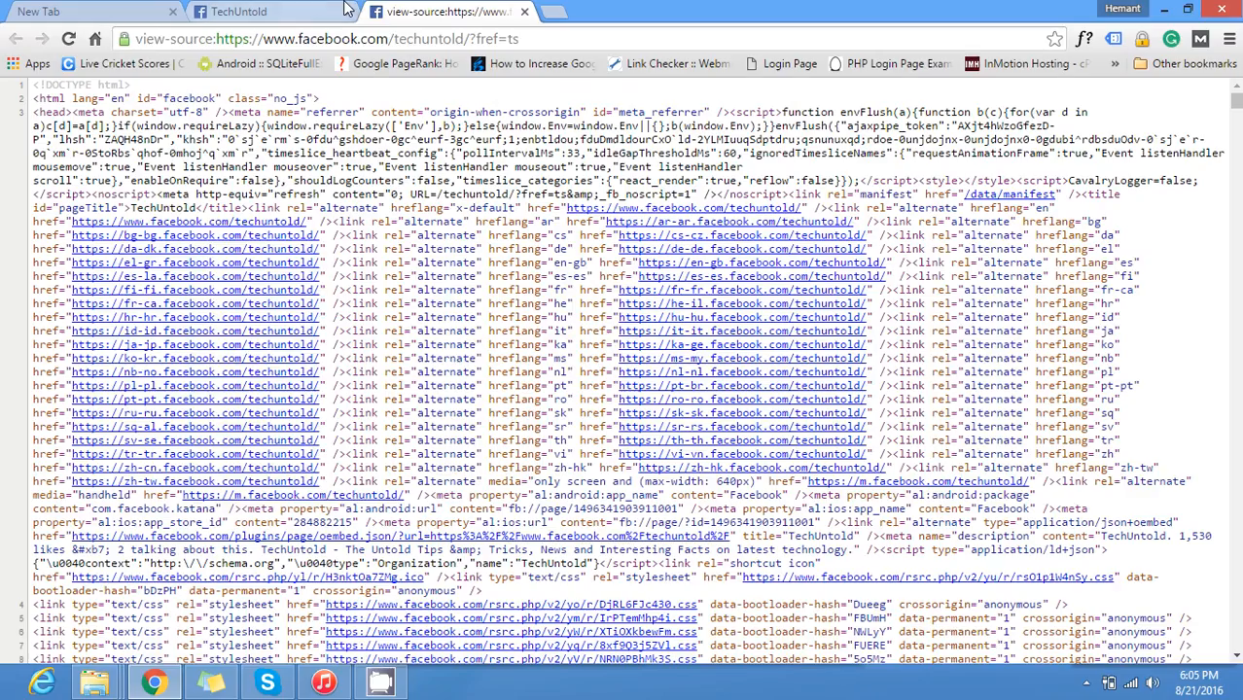
type("profile_id=")
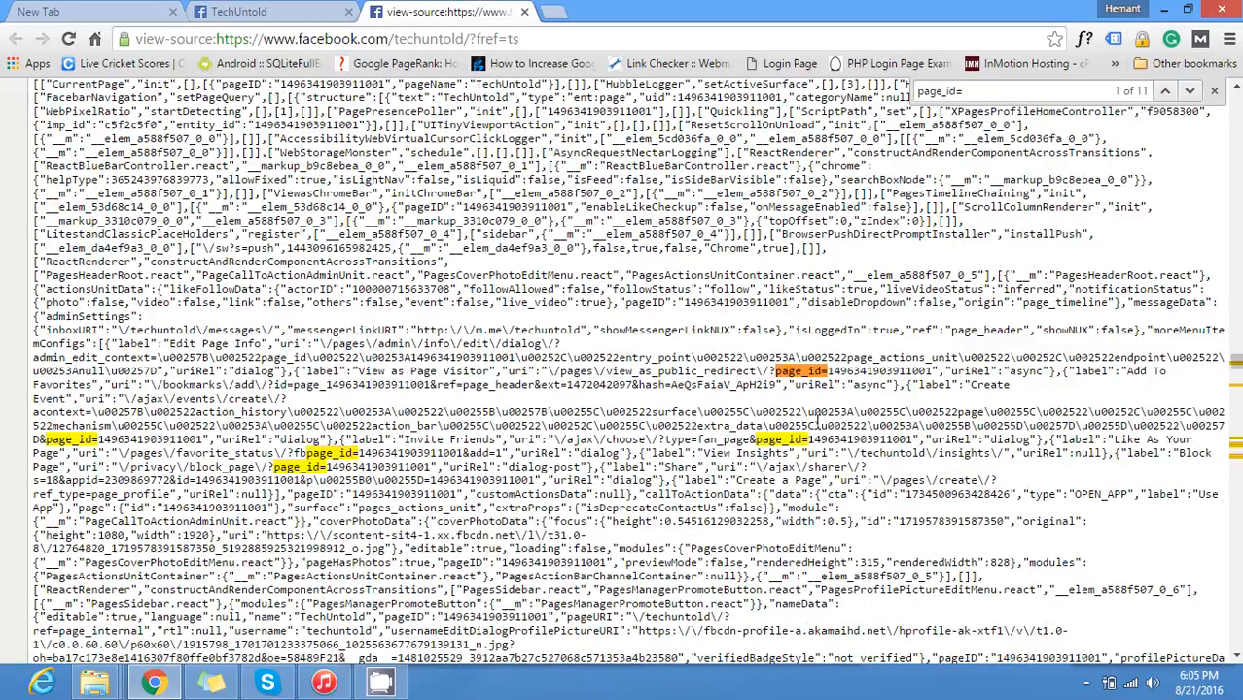
double_click(875, 372)
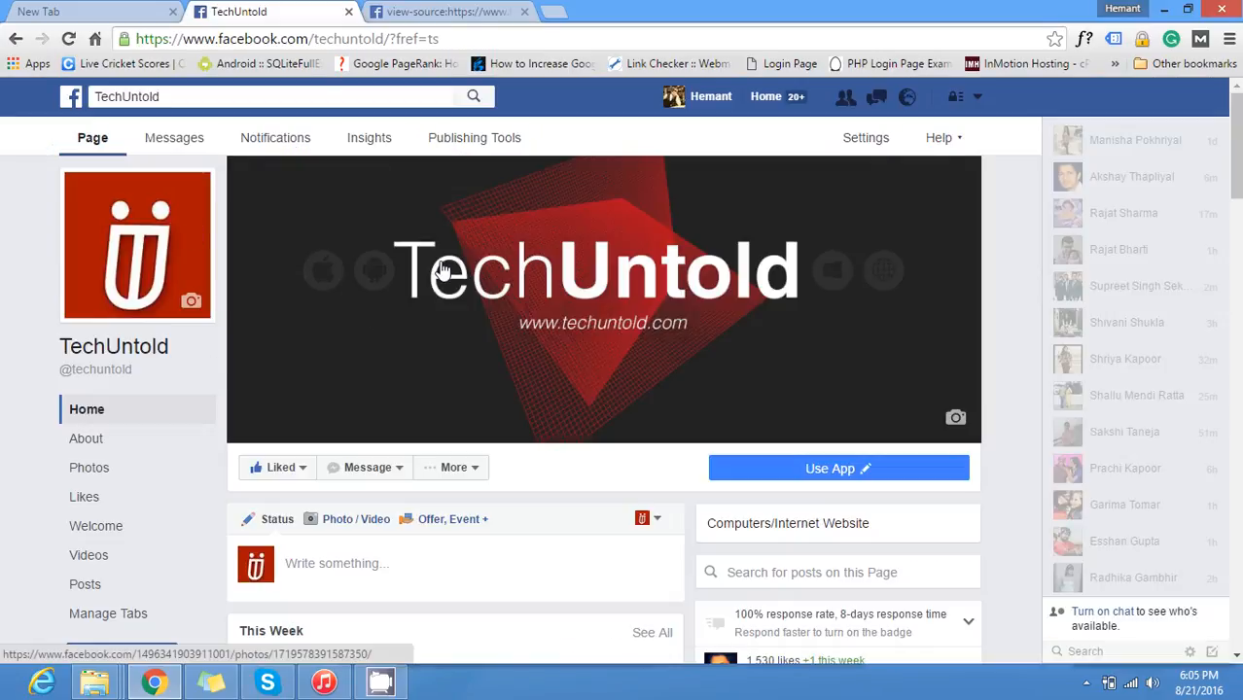
left_click(438, 12)
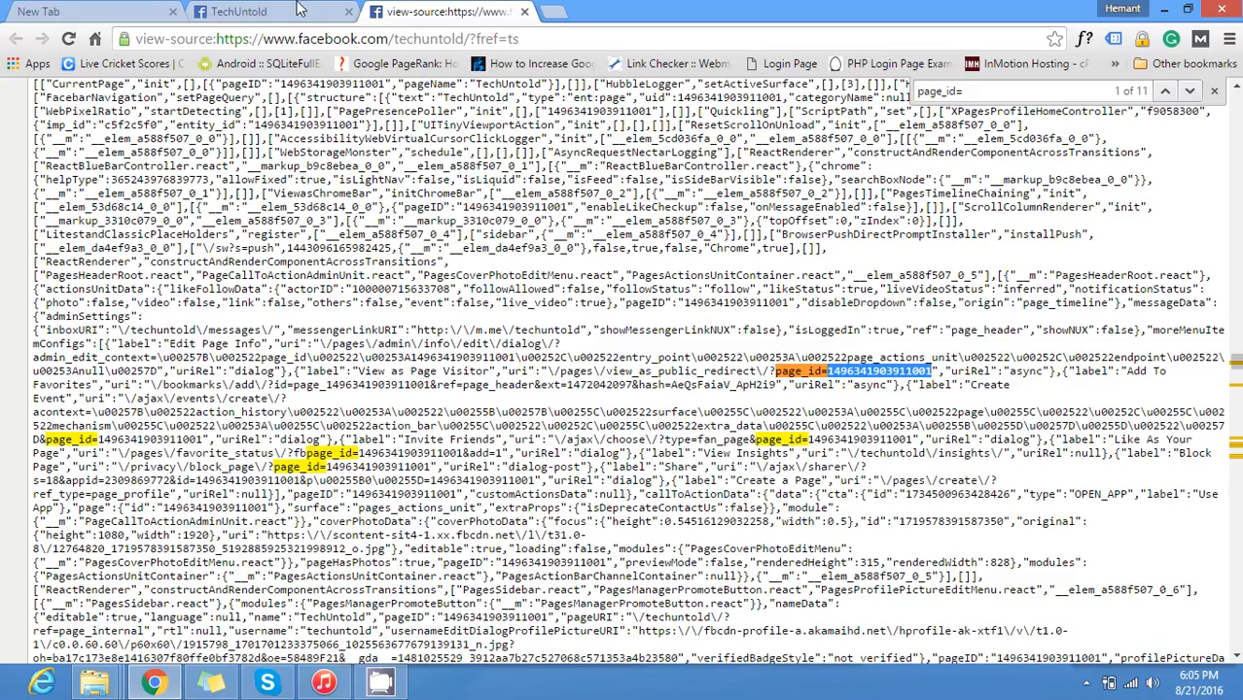
left_click(239, 10)
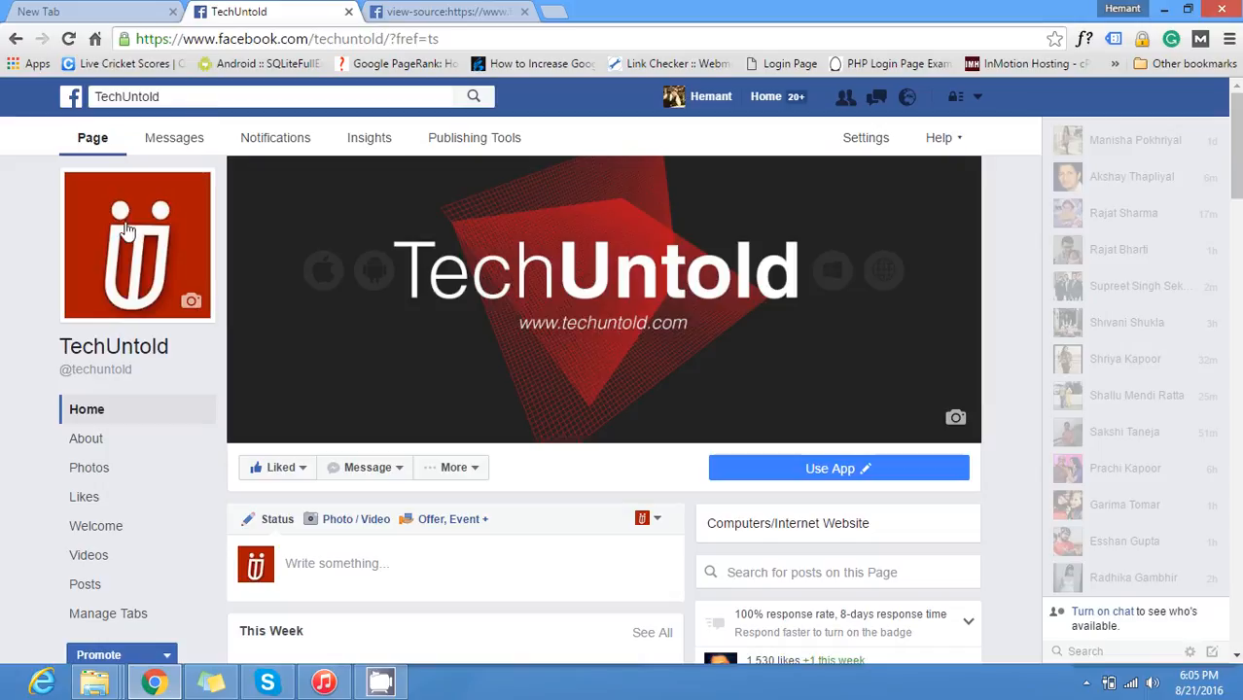
mouse_move(540, 201)
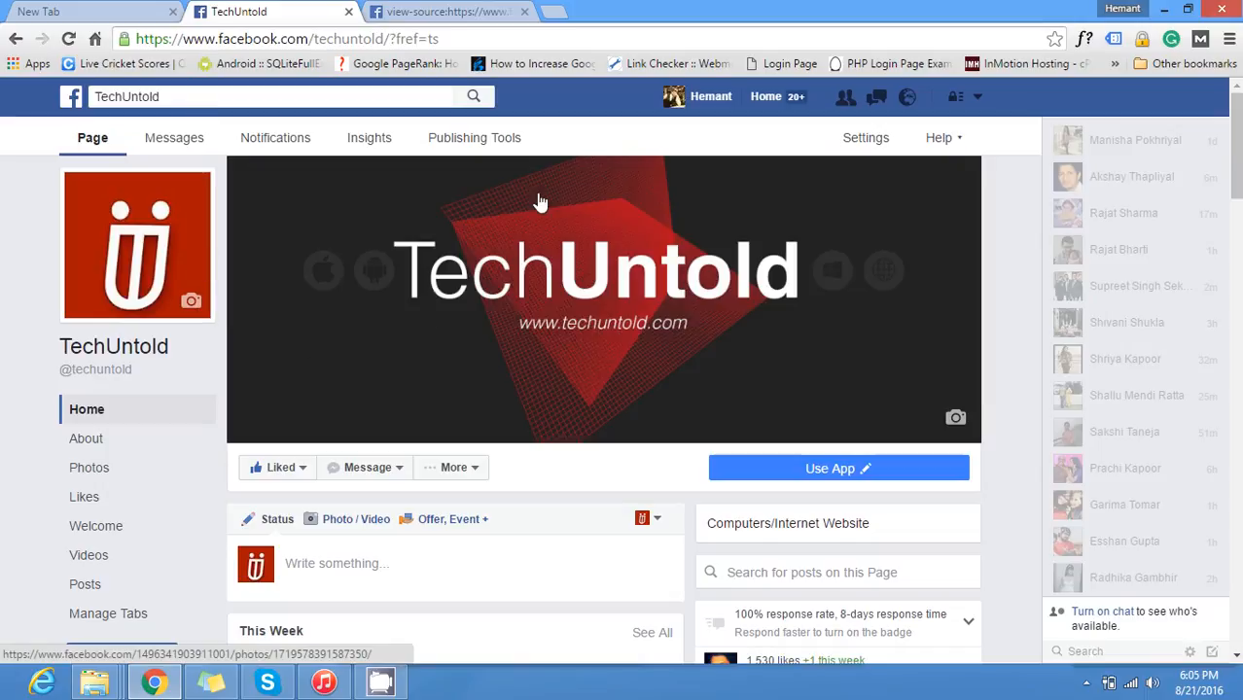
mouse_move(961, 125)
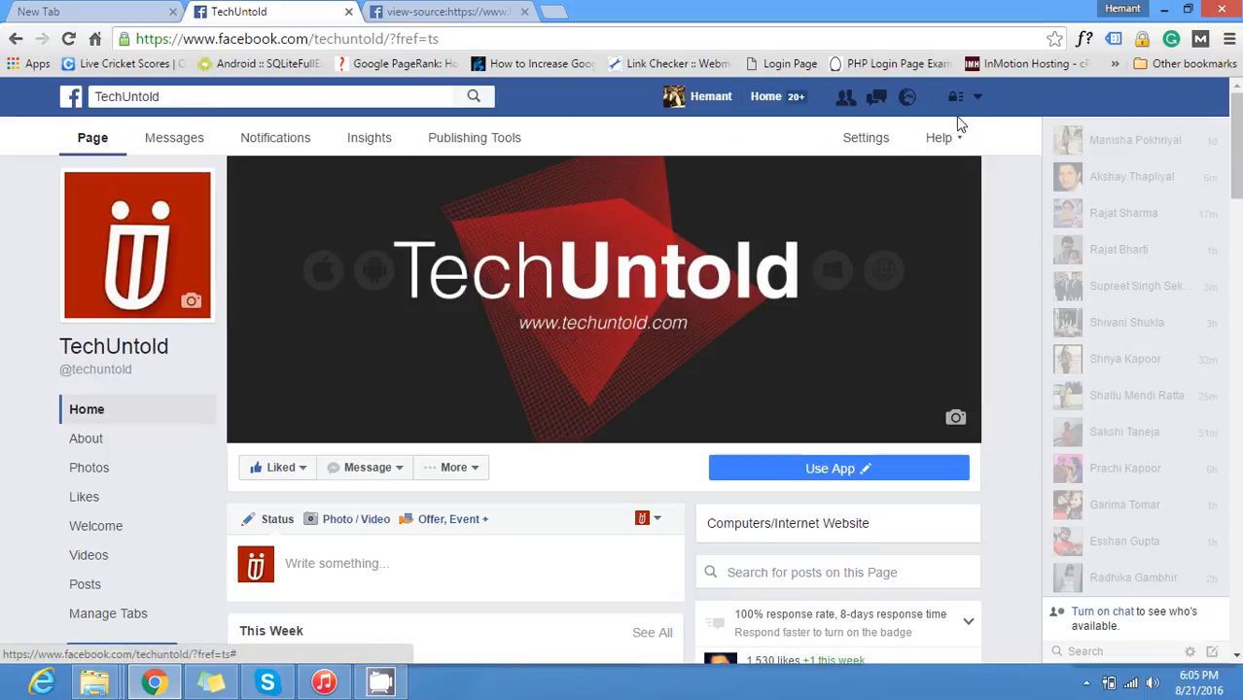
- Open TechUntold from Your Pages in the account dropdown
left_click(977, 96)
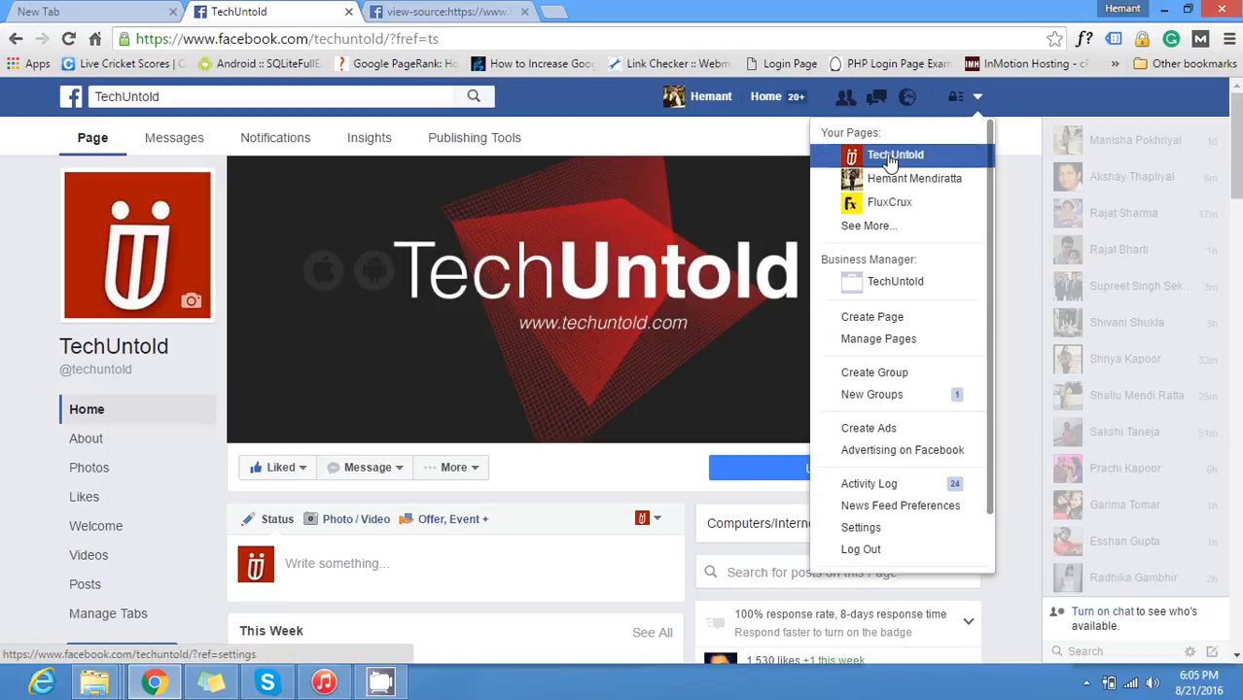
left_click(895, 155)
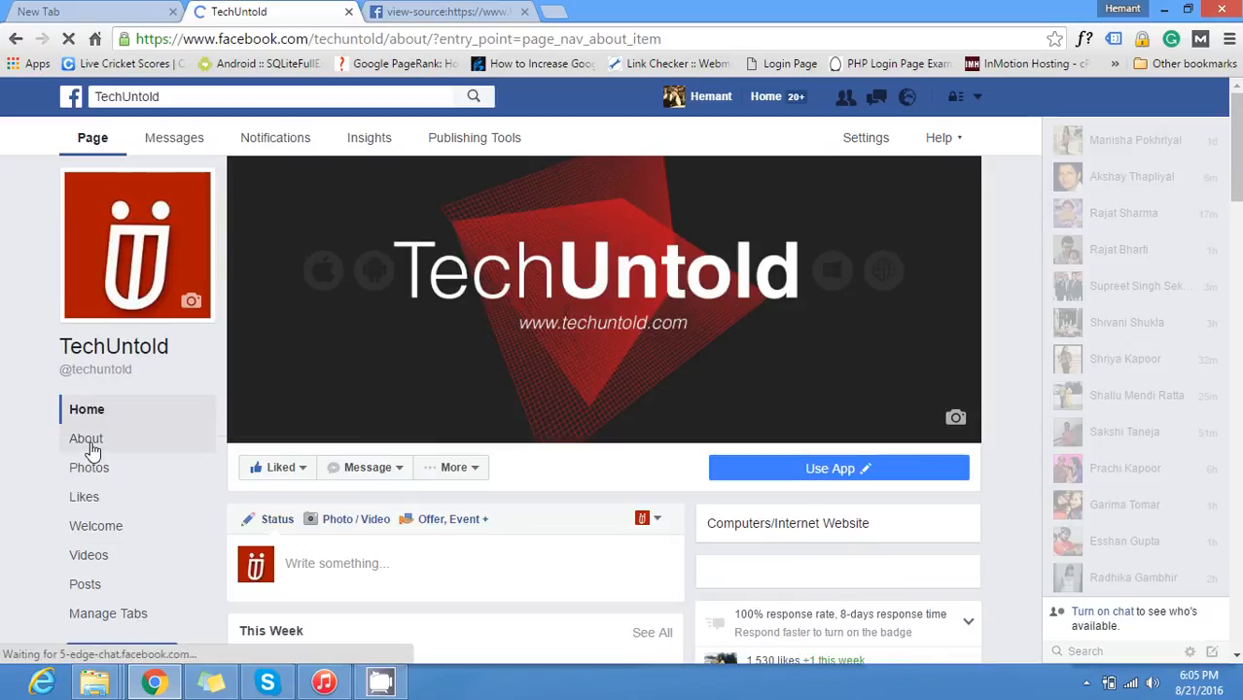
left_click(87, 439)
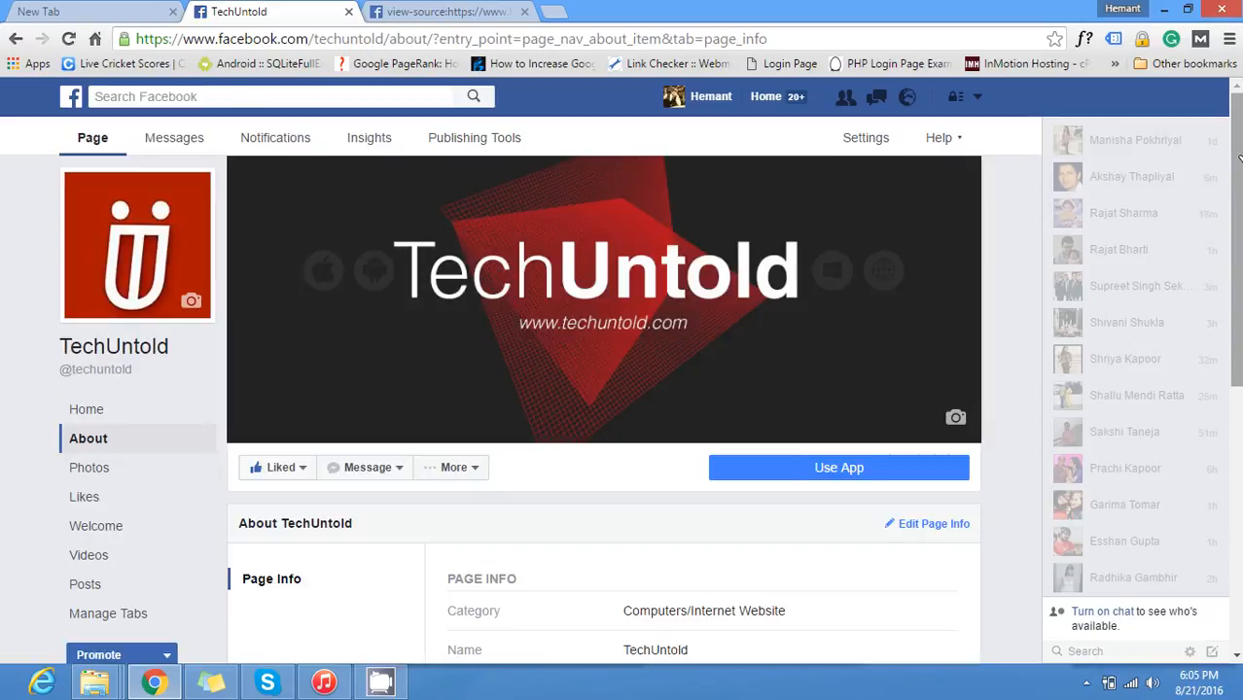
scroll("down", 3)
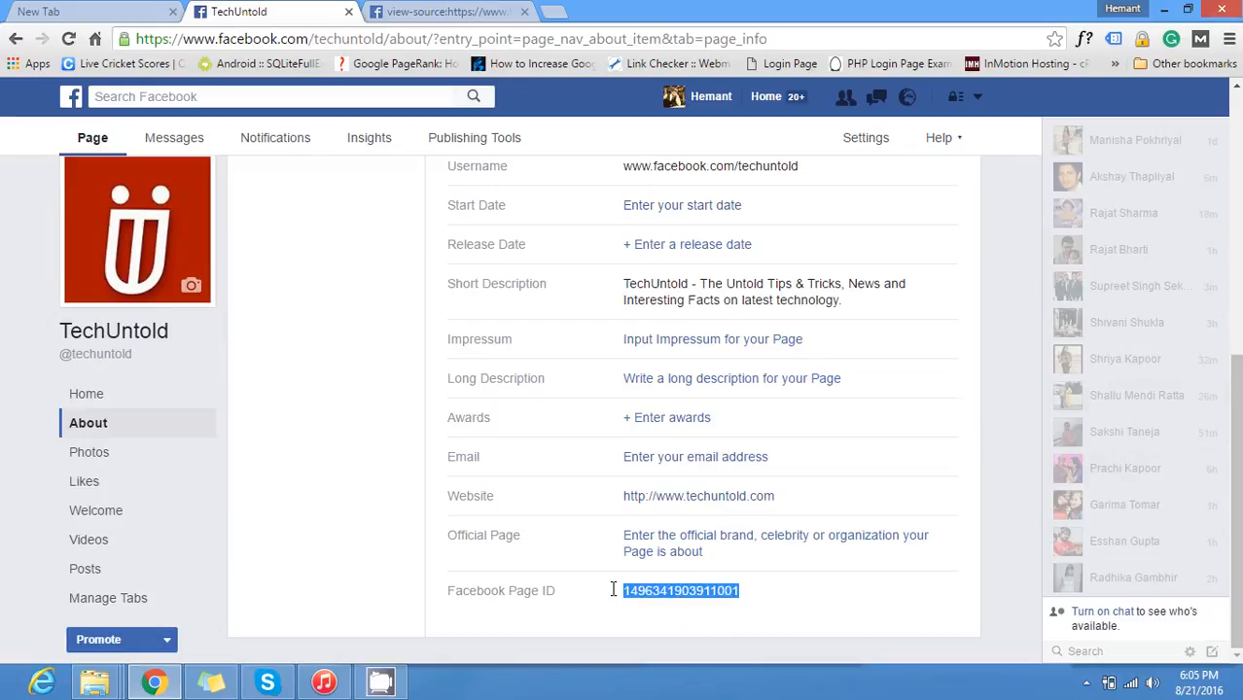
left_click(607, 590)
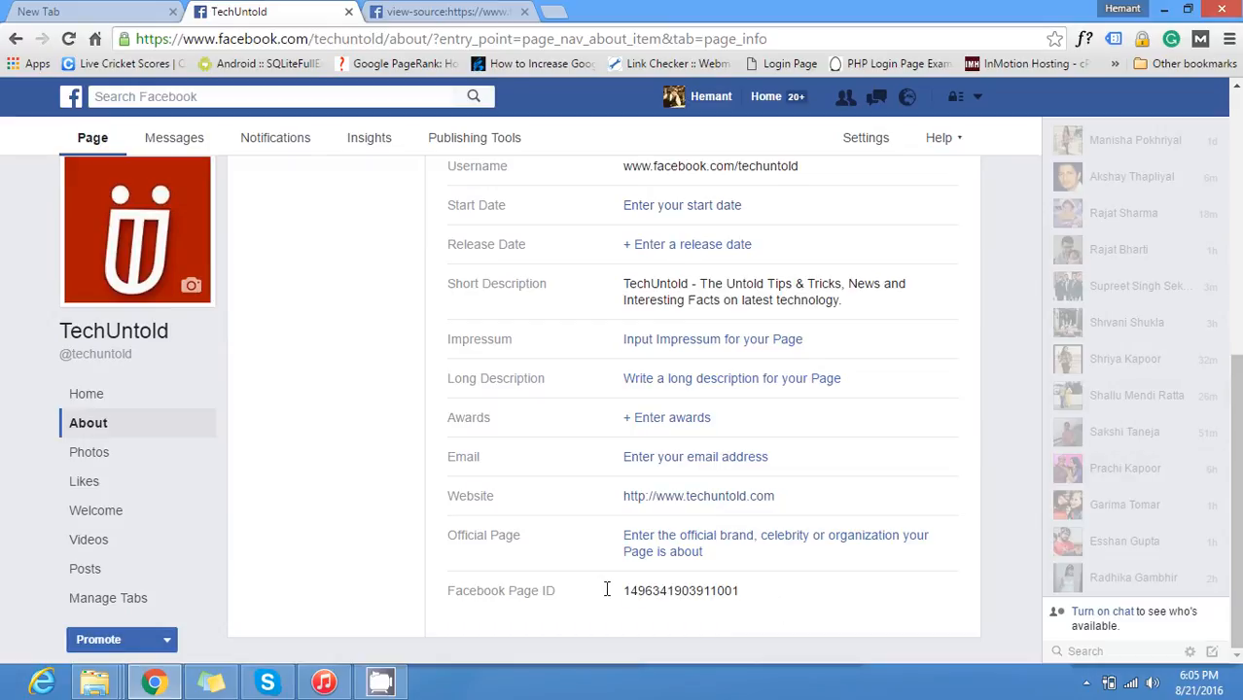